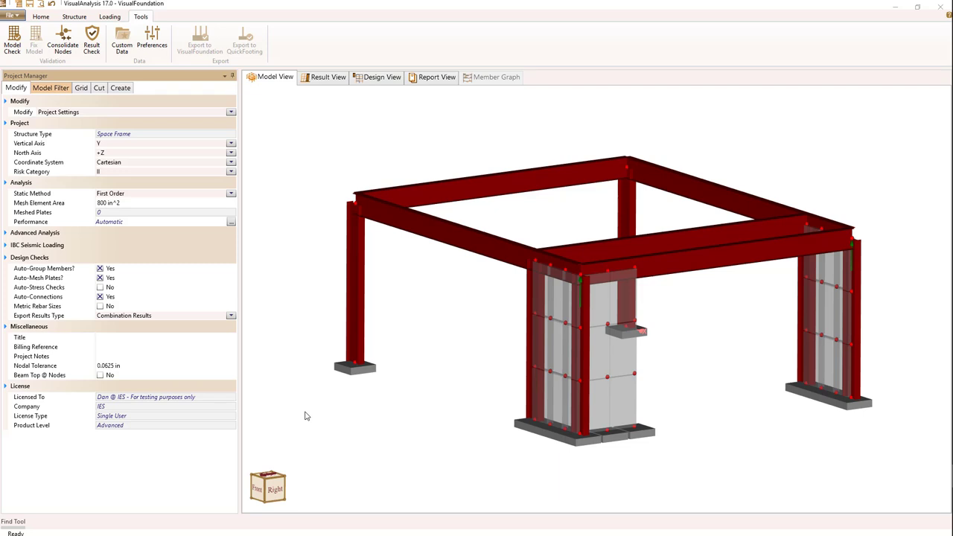
Select fixed support node N003 at the front-left column base to list its properties
{"action": "left_click", "coordinate": [354, 366]}
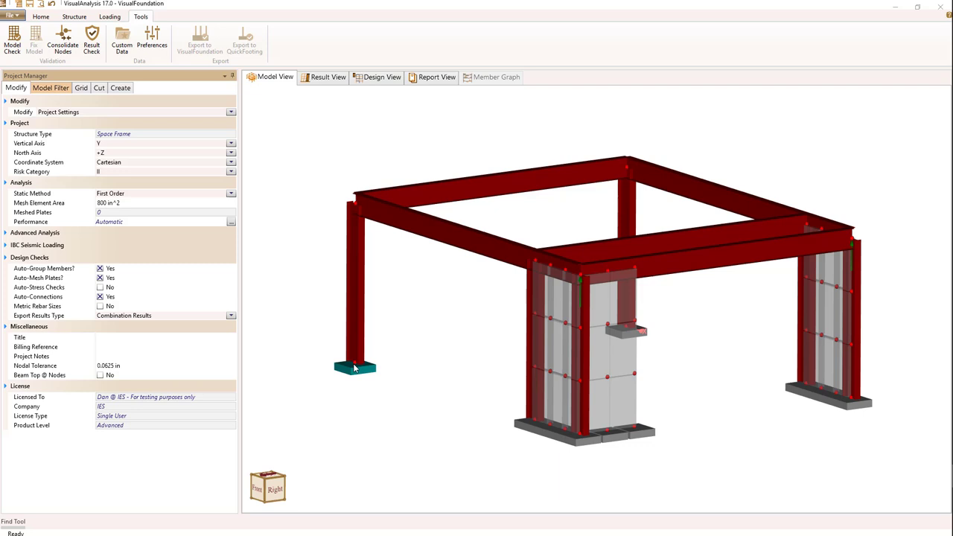
{"action": "left_click", "coordinate": [354, 370]}
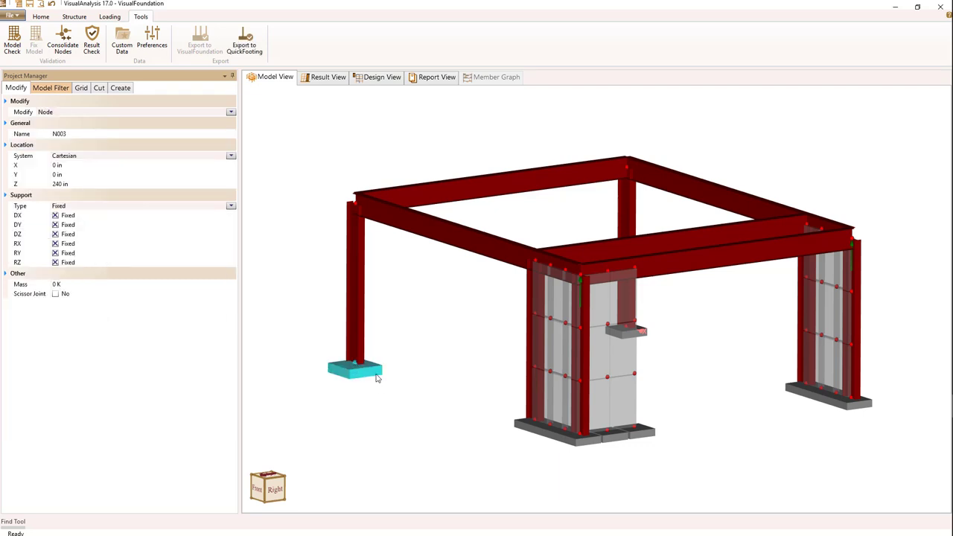
{"action": "mouse_move", "coordinate": [408, 373]}
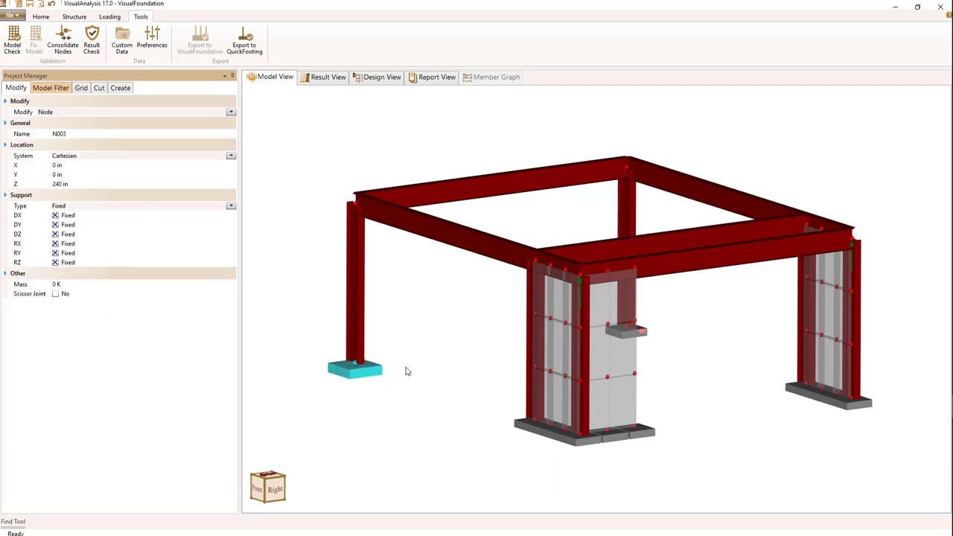
{"action": "mouse_move", "coordinate": [409, 362]}
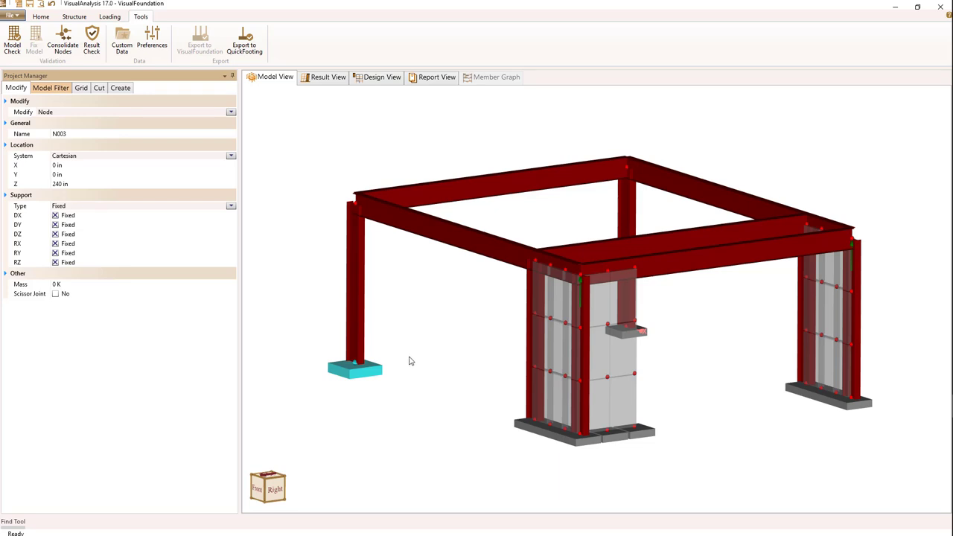
{"action": "mouse_move", "coordinate": [424, 358]}
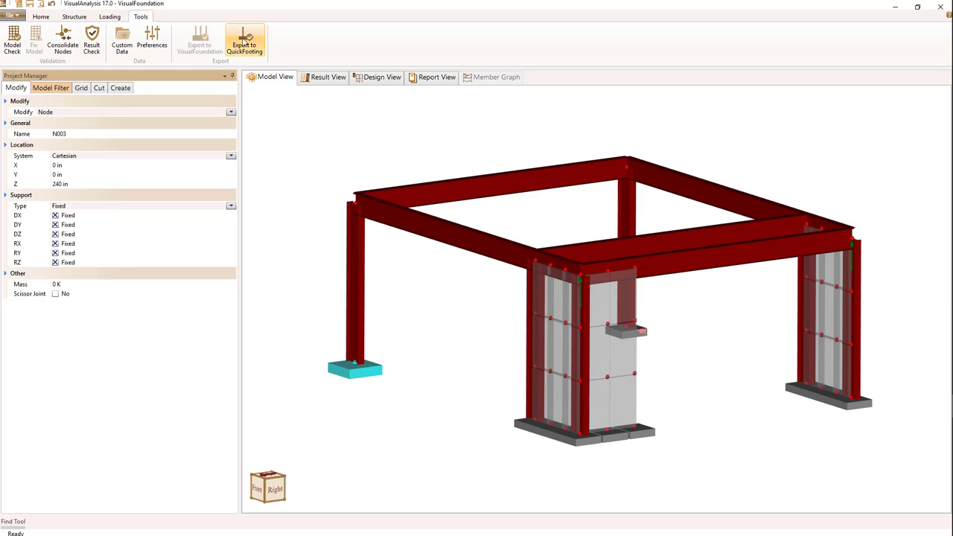
{"action": "mouse_move", "coordinate": [244, 41]}
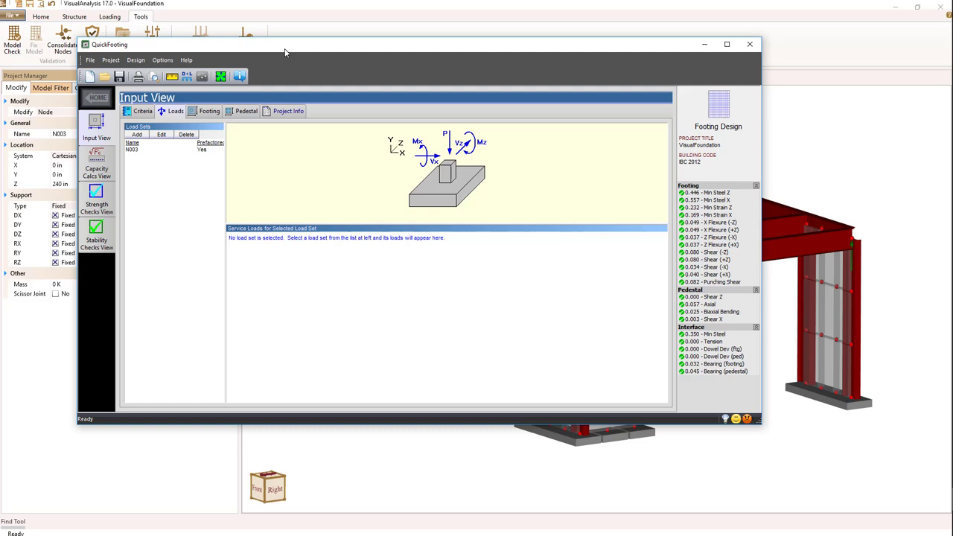
{"action": "mouse_move", "coordinate": [252, 288]}
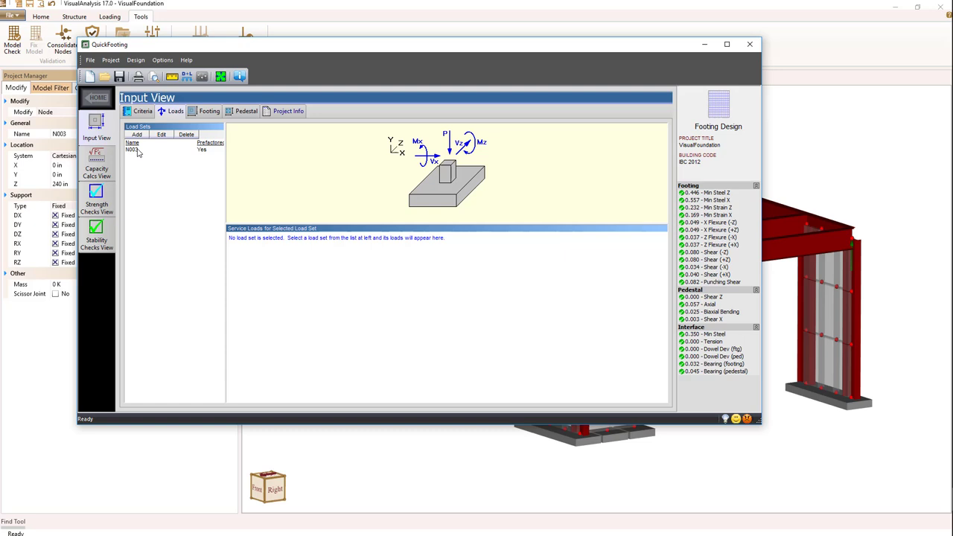
Show the Pre-Factored Loads table for load set N003 with its strength combinations
{"action": "left_click", "coordinate": [131, 149]}
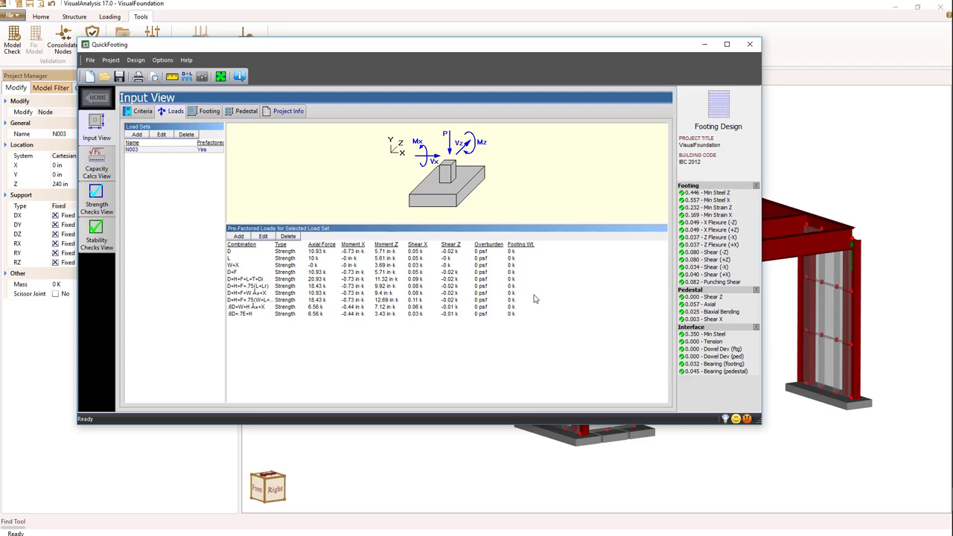
{"action": "mouse_move", "coordinate": [307, 331]}
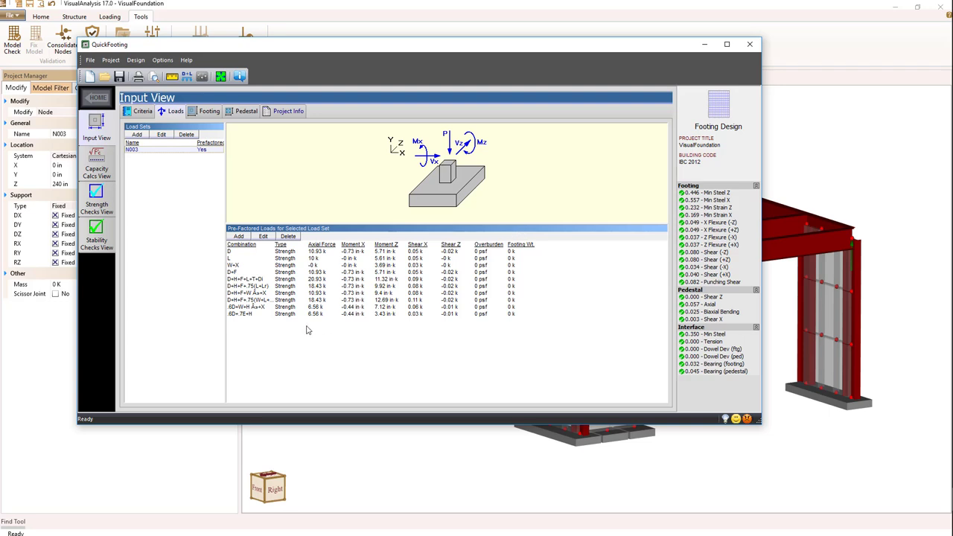
{"action": "mouse_move", "coordinate": [295, 319]}
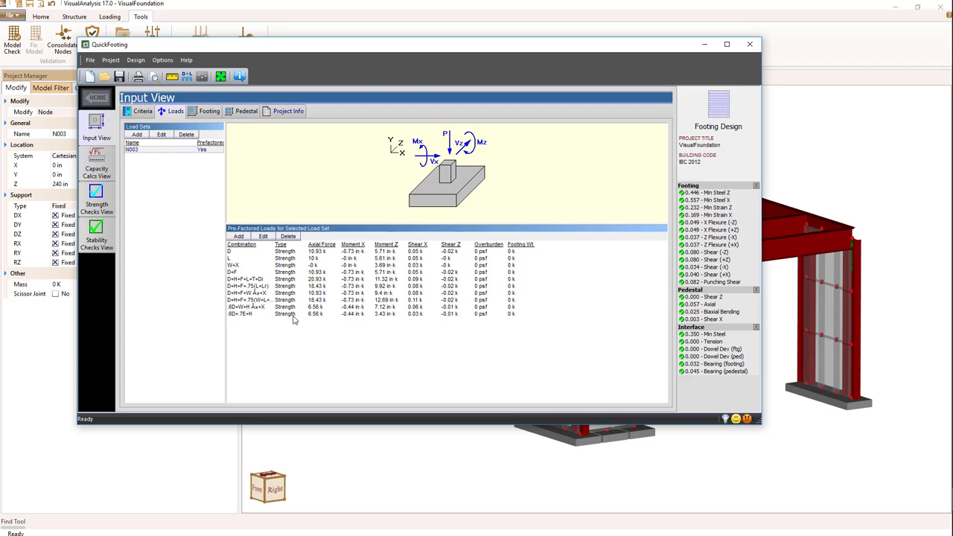